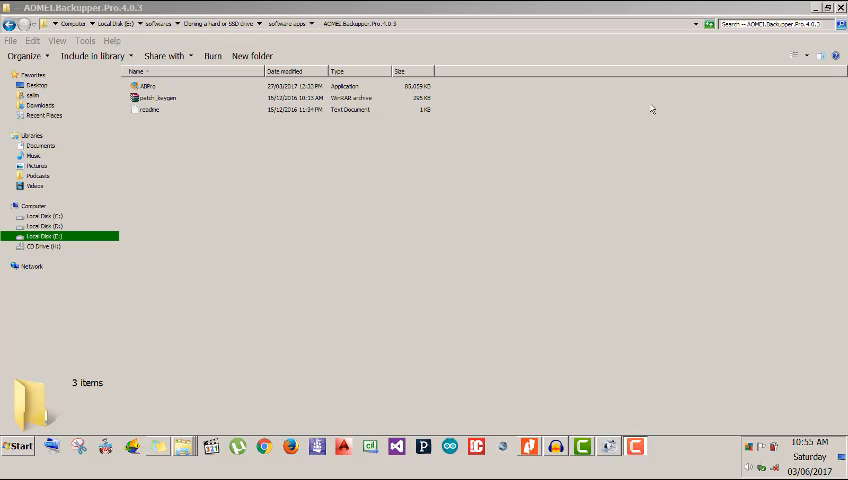
pyautogui.moveTo(650, 108)
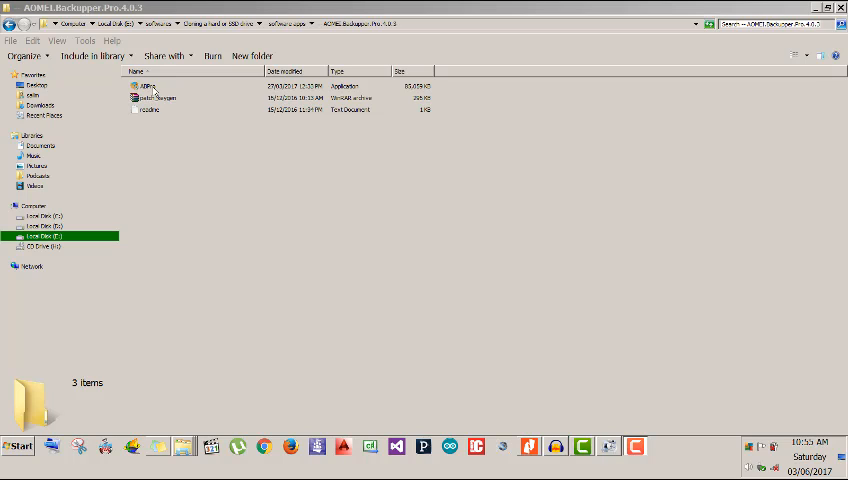
pyautogui.moveTo(155, 90)
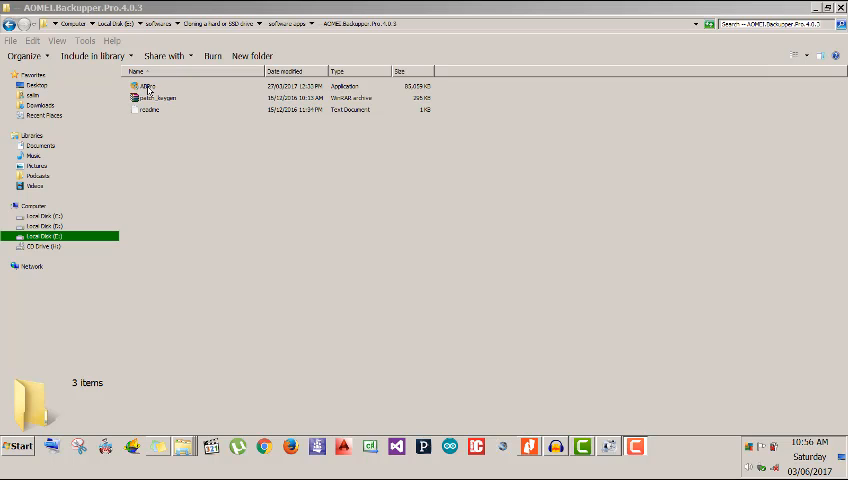
# Launch the ABPro setup file and confirm English as the setup language
pyautogui.click(148, 86)
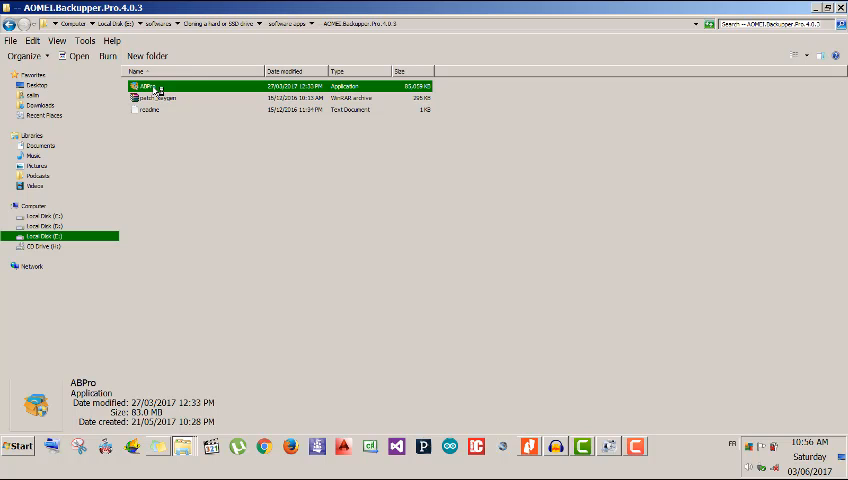
pyautogui.doubleClick(148, 86)
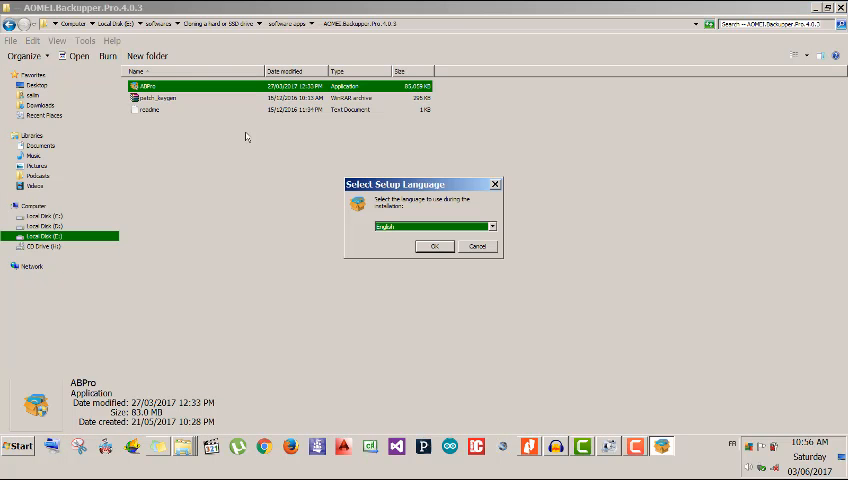
pyautogui.moveTo(357, 203)
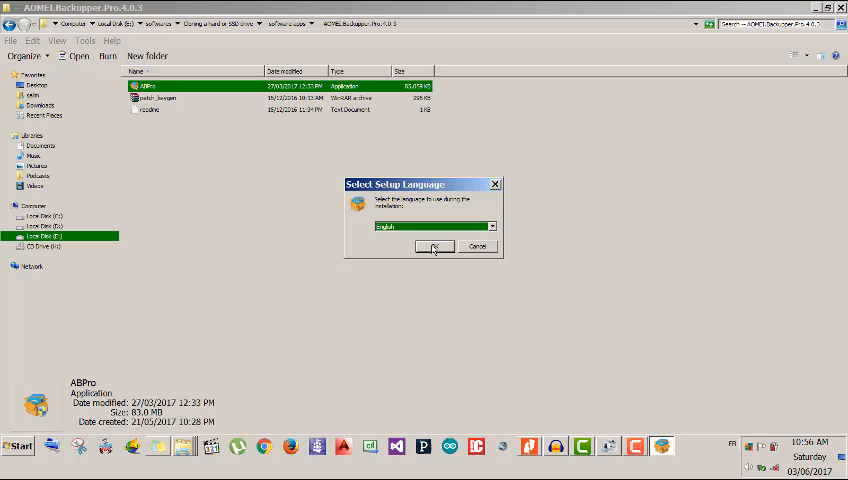
pyautogui.click(434, 247)
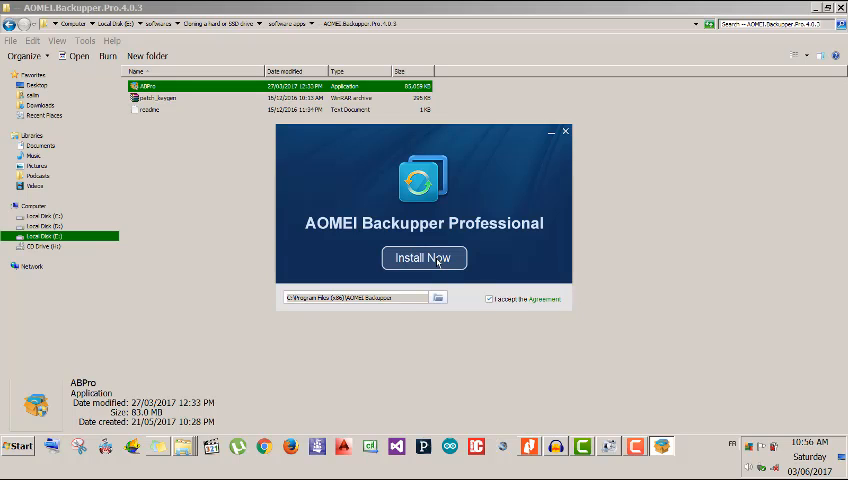
# Install to the default Program Files location with the agreement accepted
pyautogui.click(424, 258)
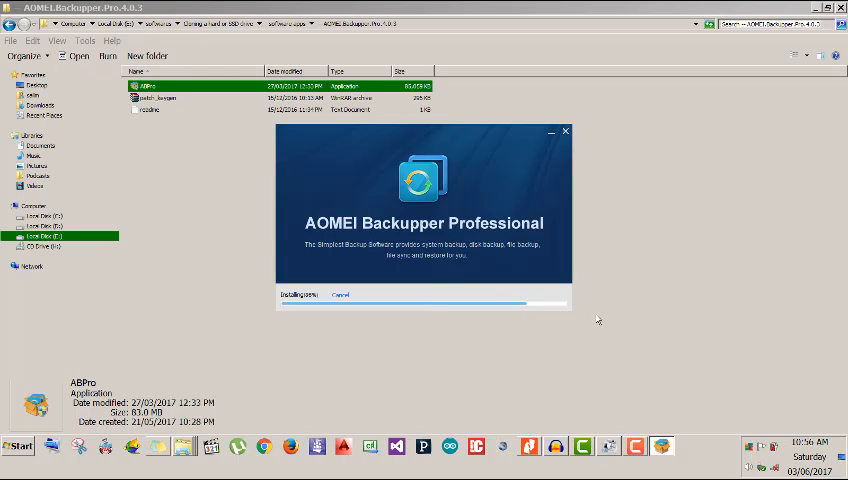
pyautogui.moveTo(561, 322)
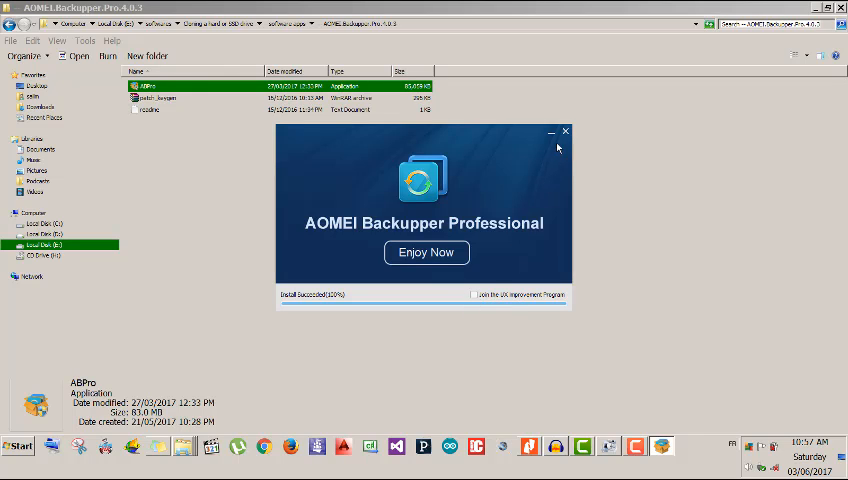
# Choose Enjoy Now to finish the installer and open the Welcome home page
pyautogui.click(564, 131)
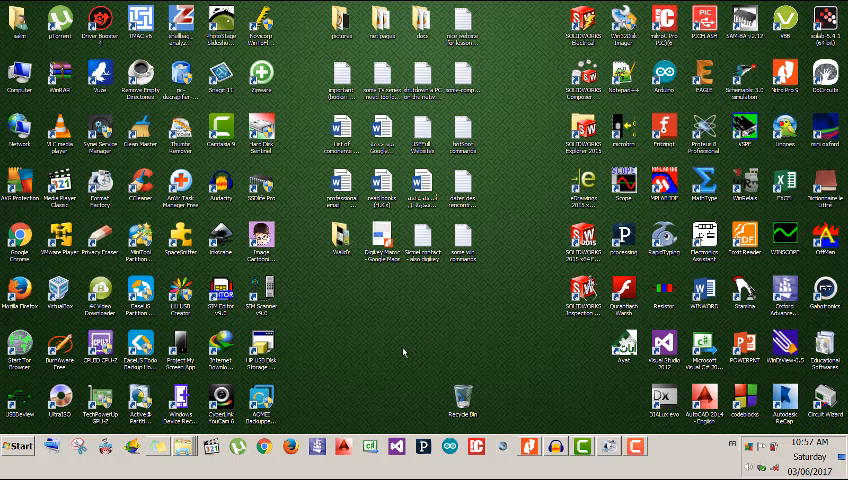
pyautogui.click(263, 408)
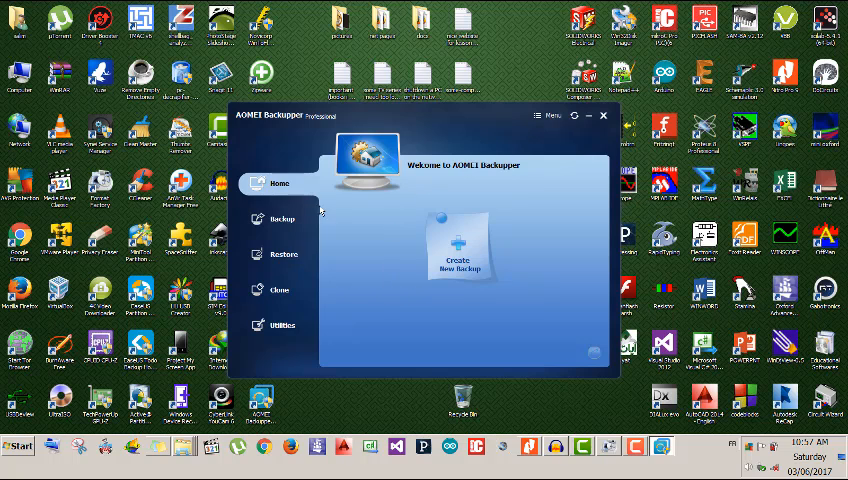
pyautogui.moveTo(410, 205)
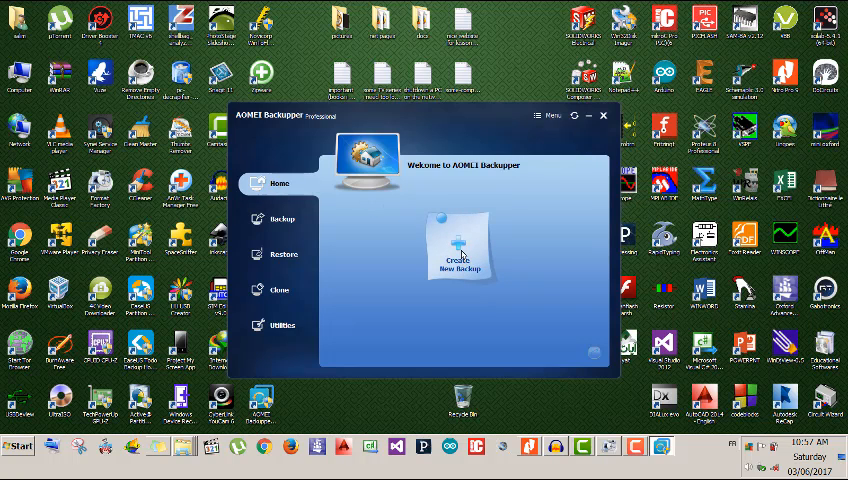
pyautogui.moveTo(463, 248)
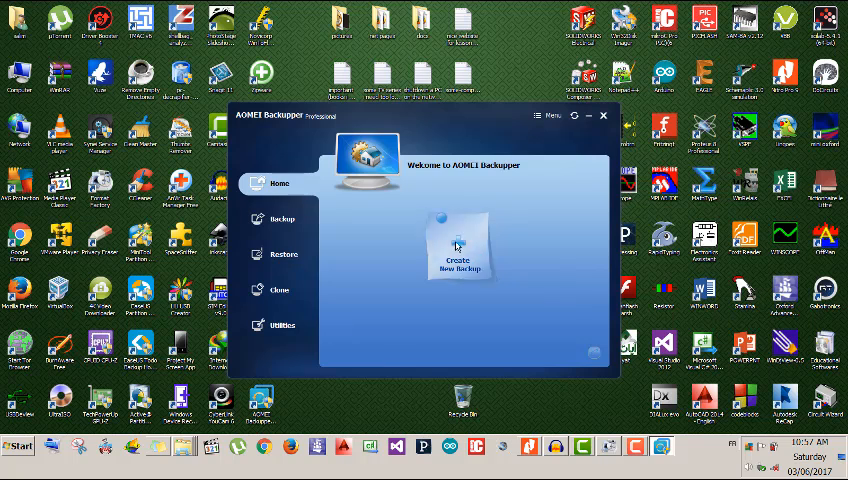
# Review System Backup's Step1 and Step2, then begin a Disk Backup to F:
pyautogui.click(282, 218)
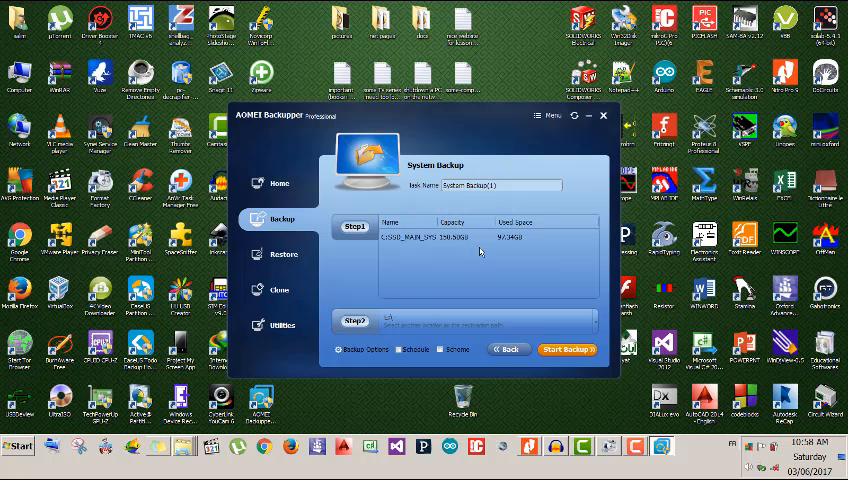
pyautogui.moveTo(399, 250)
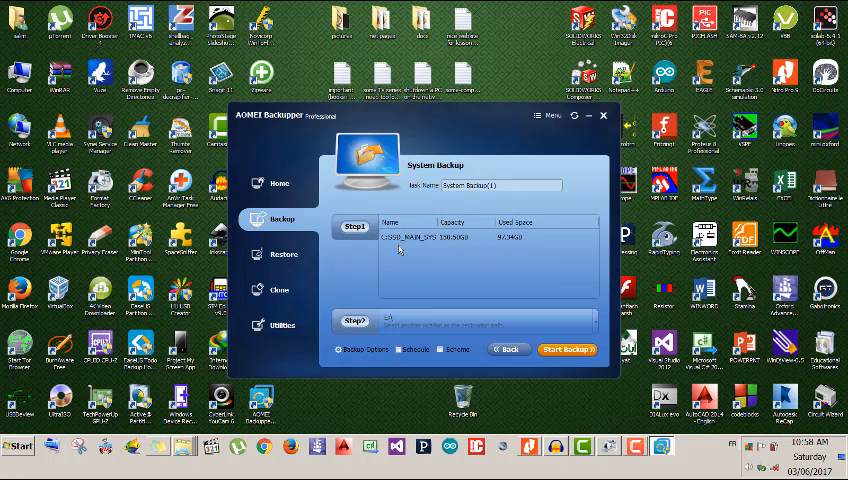
pyautogui.click(353, 321)
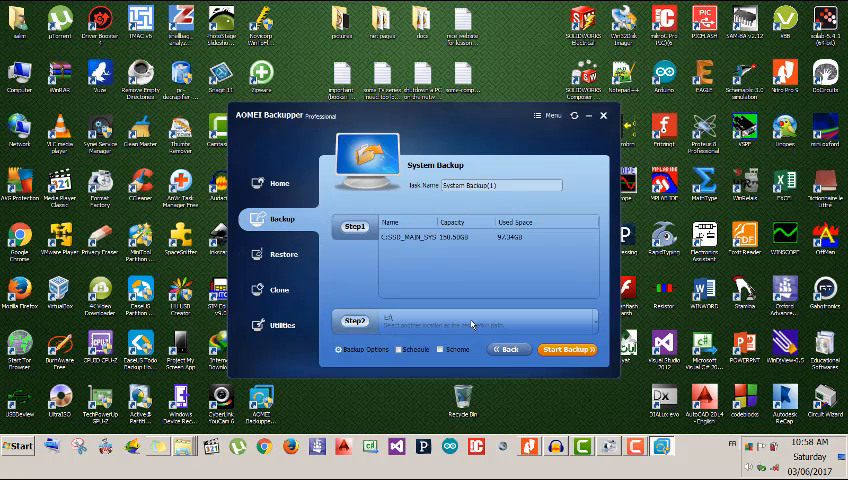
pyautogui.click(282, 218)
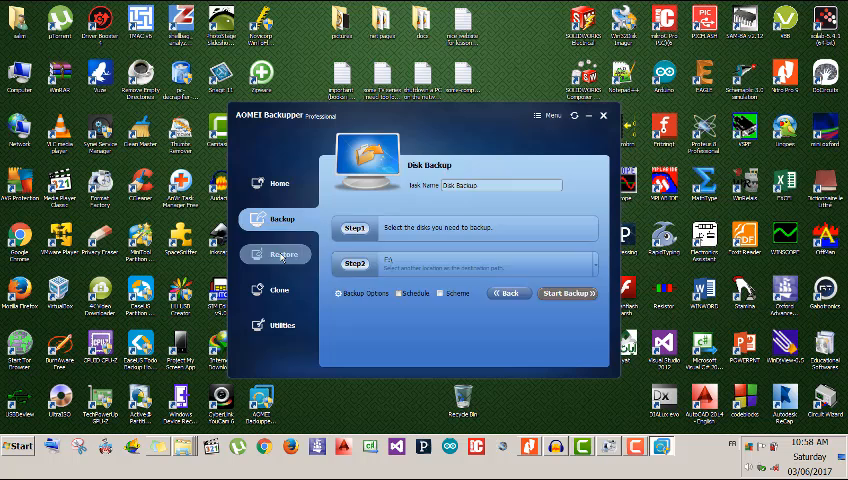
# Switch to Restore and cancel the image-file Open dialog
pyautogui.click(283, 253)
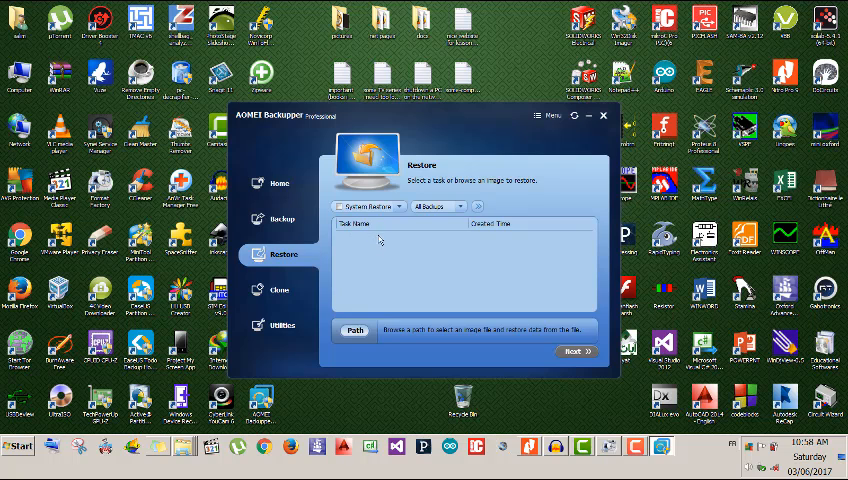
pyautogui.moveTo(402, 245)
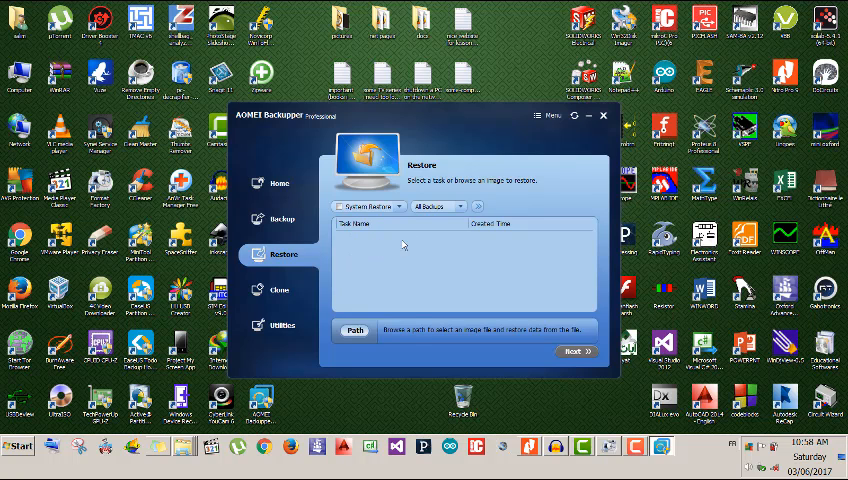
pyautogui.click(354, 330)
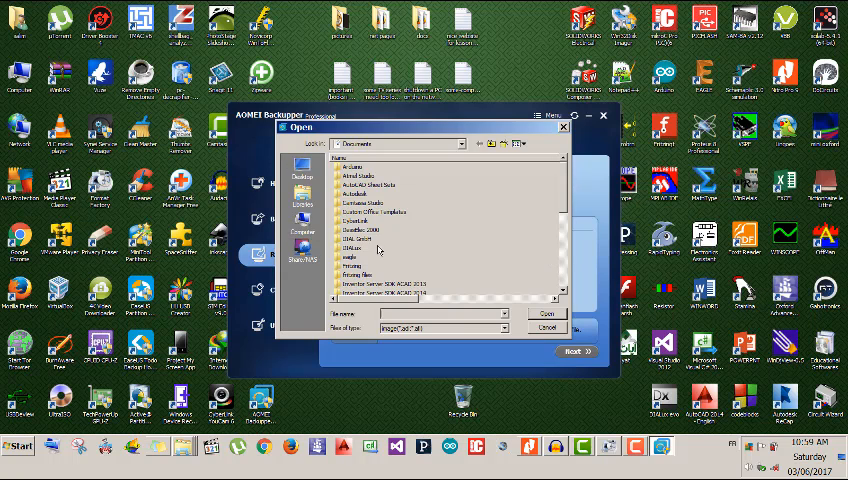
pyautogui.moveTo(468, 348)
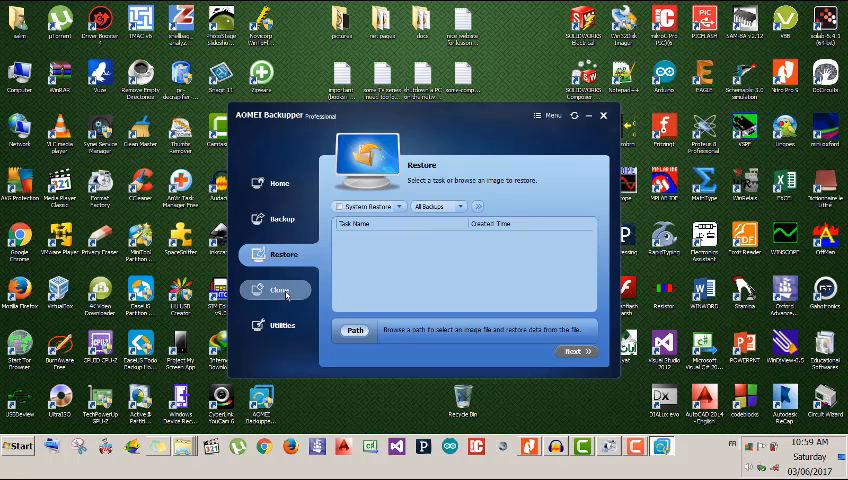
pyautogui.moveTo(328, 254)
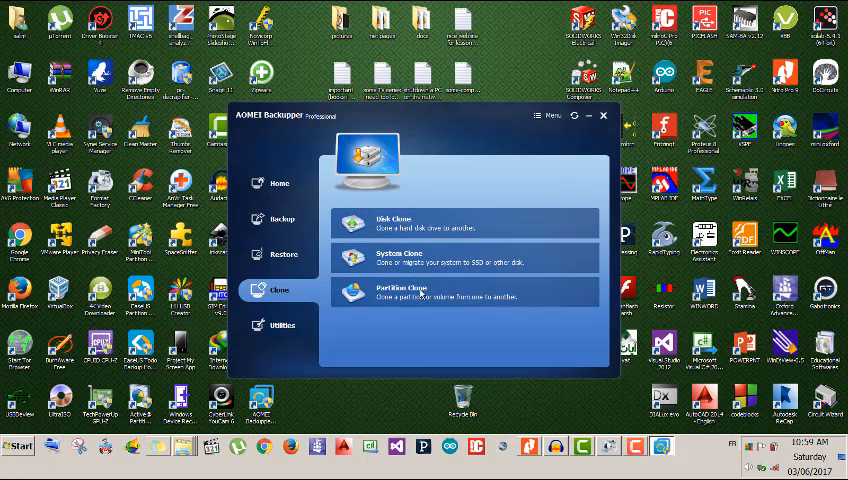
pyautogui.moveTo(268, 154)
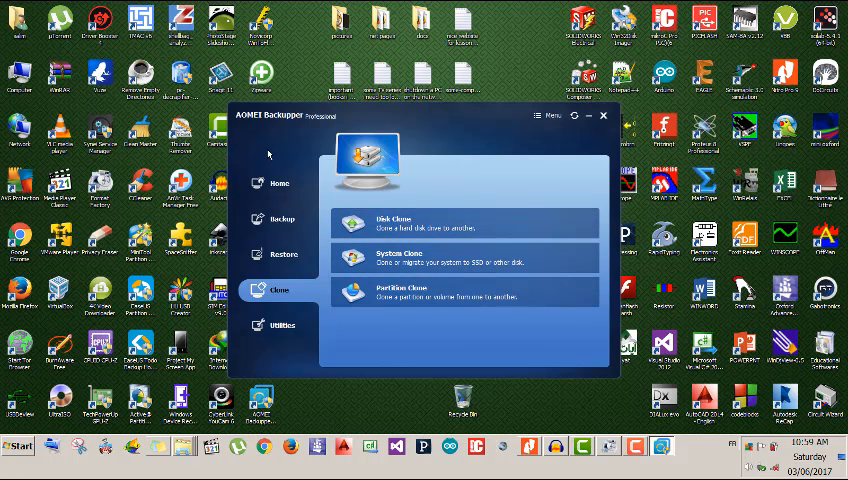
pyautogui.moveTo(463, 182)
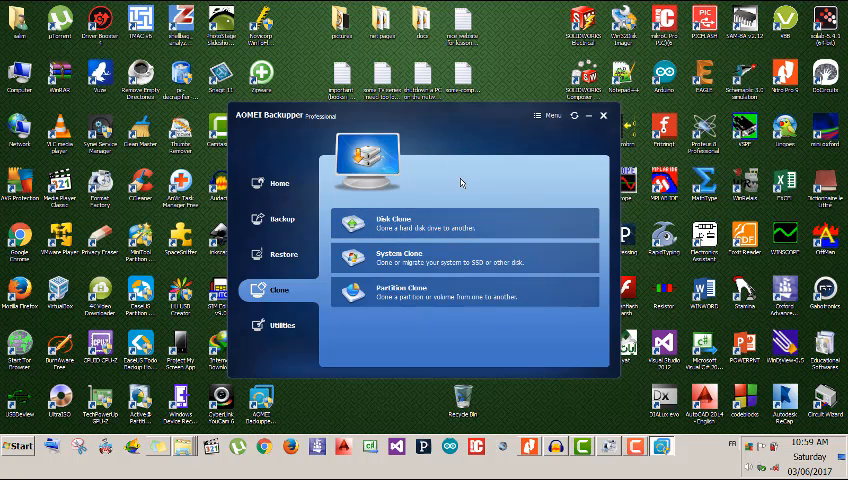
pyautogui.moveTo(459, 192)
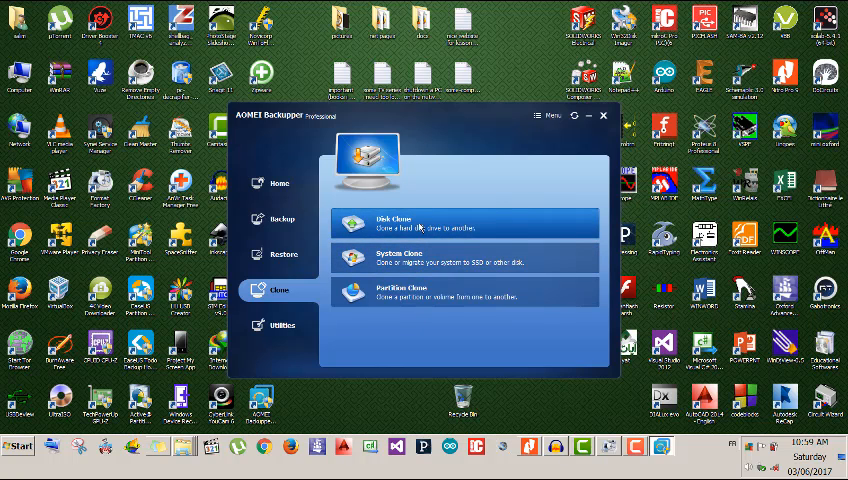
# Begin a Disk Clone to reach the Source Disk page listing Disk0 and Disk1
pyautogui.click(463, 223)
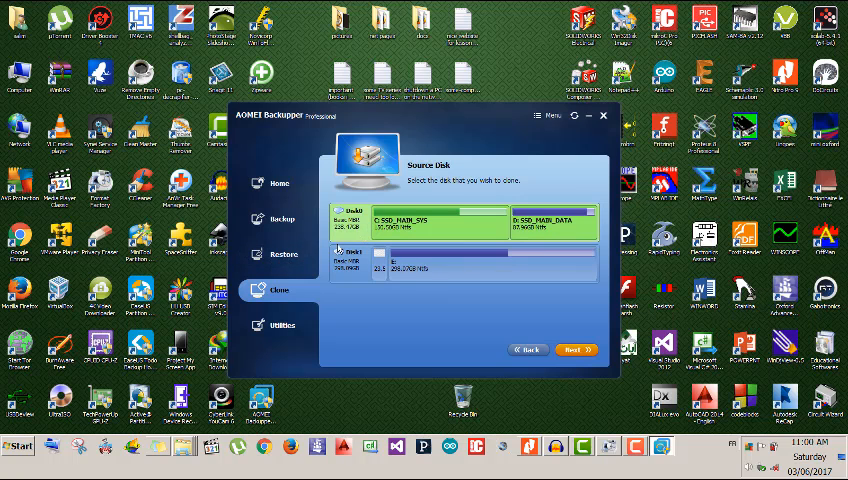
# Step through Disk Clone and System Clone pages, ending at Partition Clone's Source Partition
pyautogui.click(574, 349)
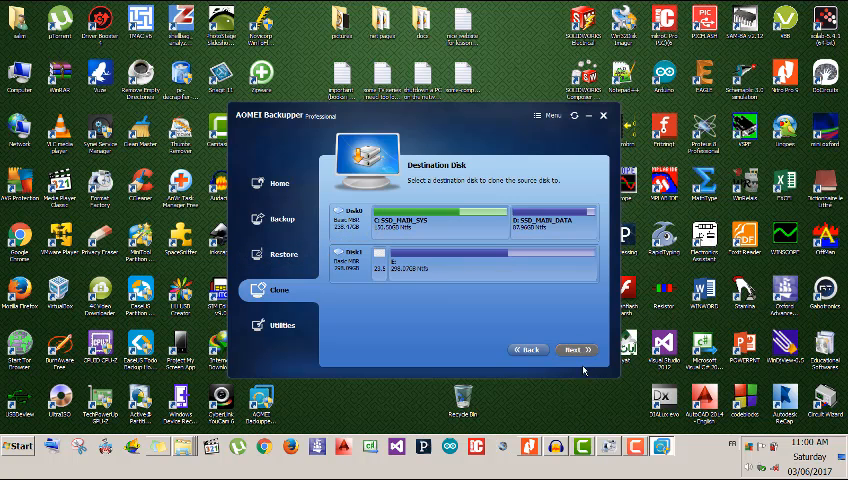
pyautogui.moveTo(555, 243)
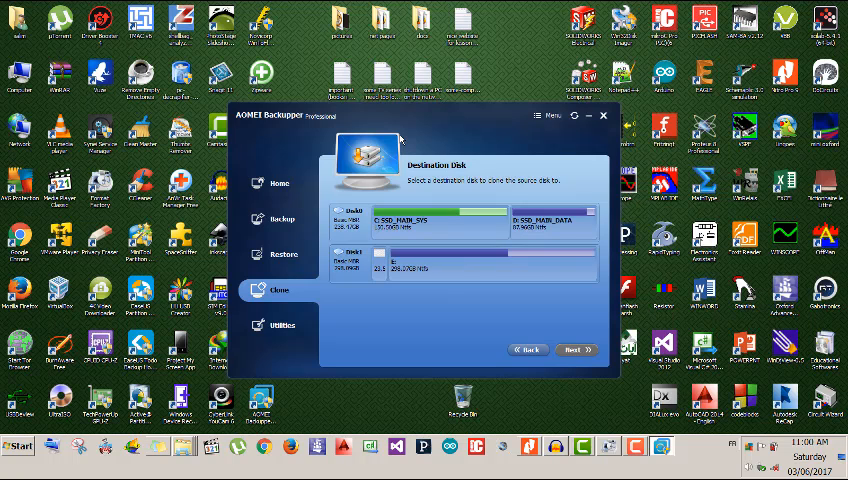
pyautogui.moveTo(527, 322)
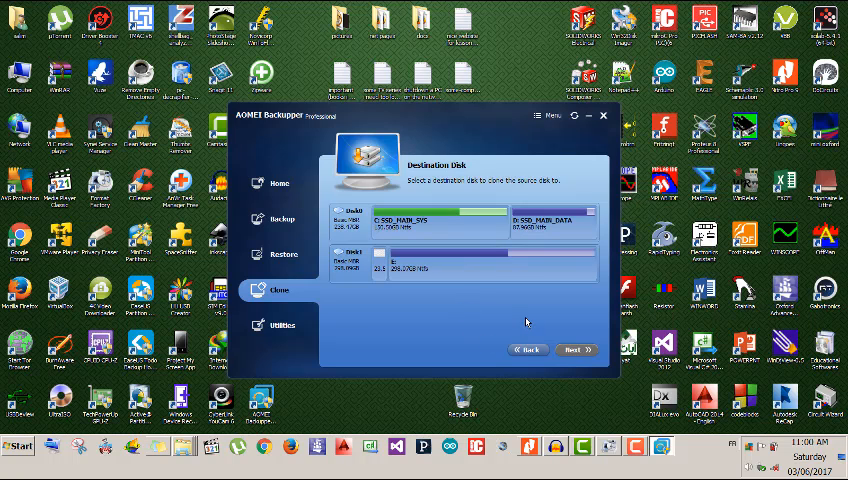
pyautogui.click(527, 350)
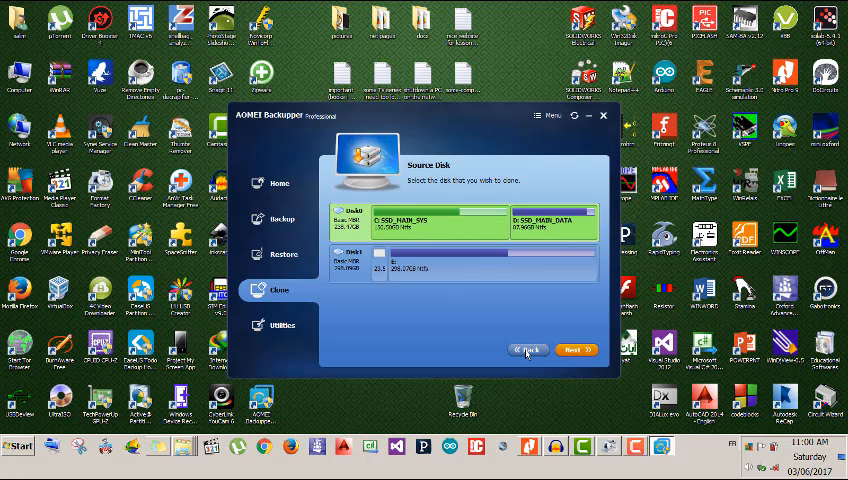
pyautogui.click(526, 350)
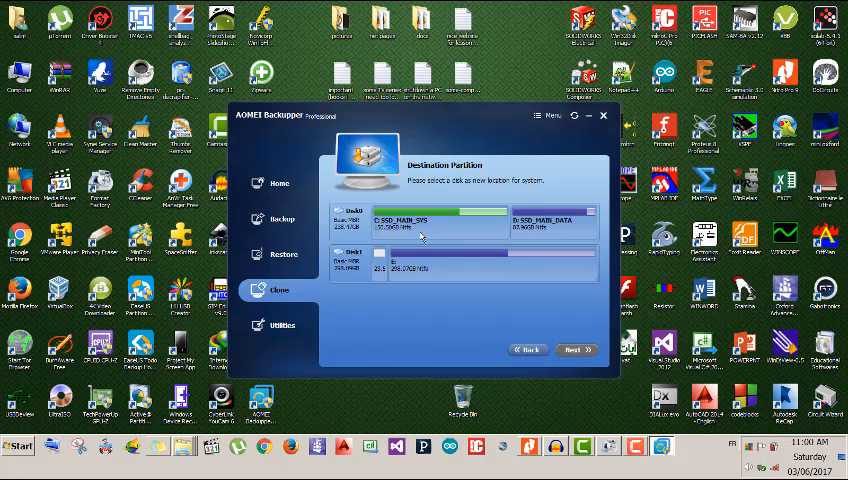
pyautogui.click(435, 214)
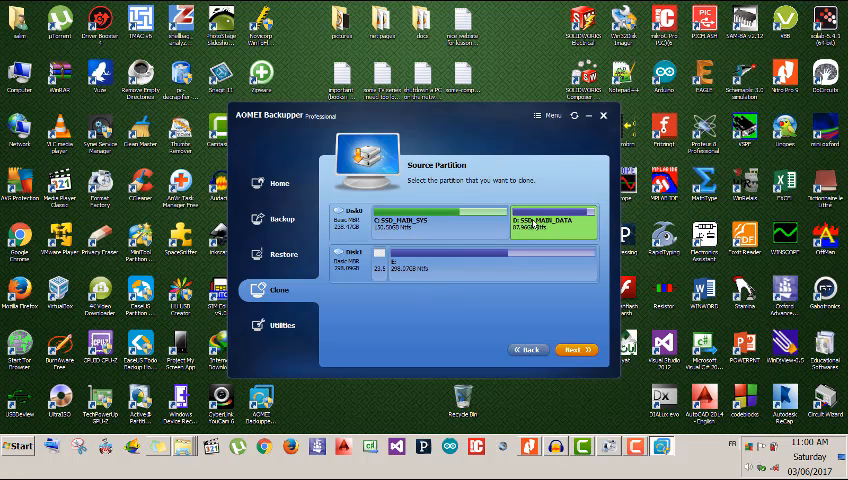
pyautogui.moveTo(555, 222)
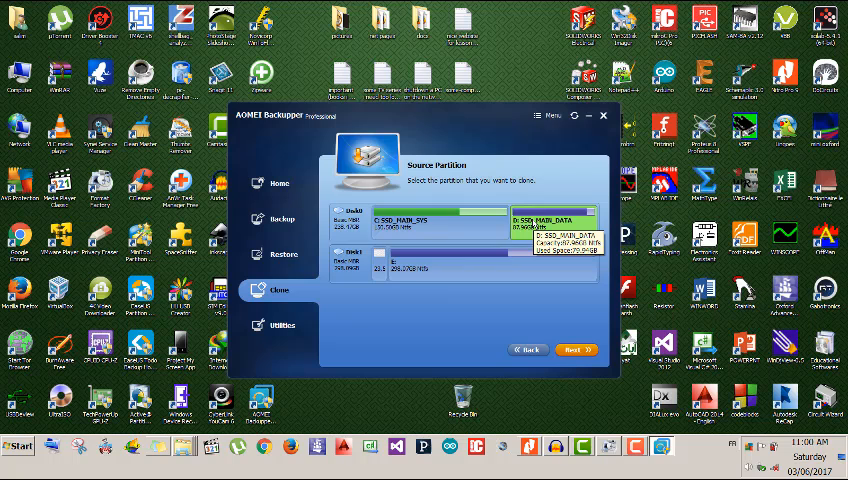
pyautogui.moveTo(532, 224)
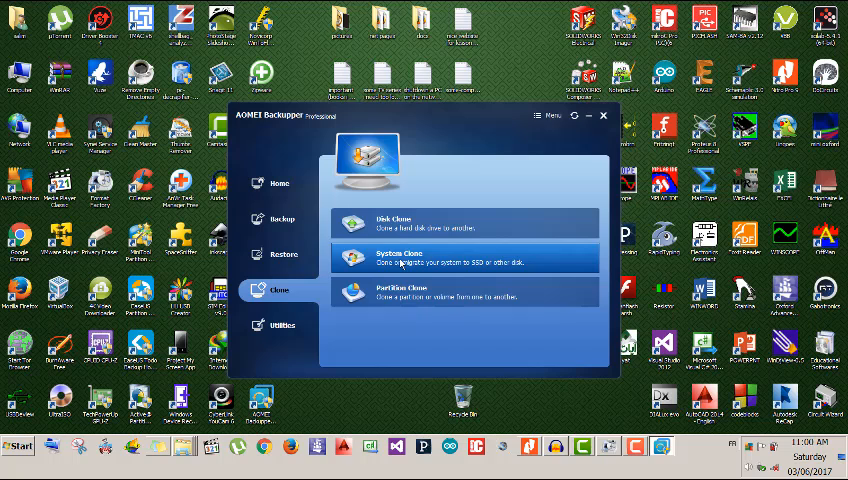
pyautogui.moveTo(447, 250)
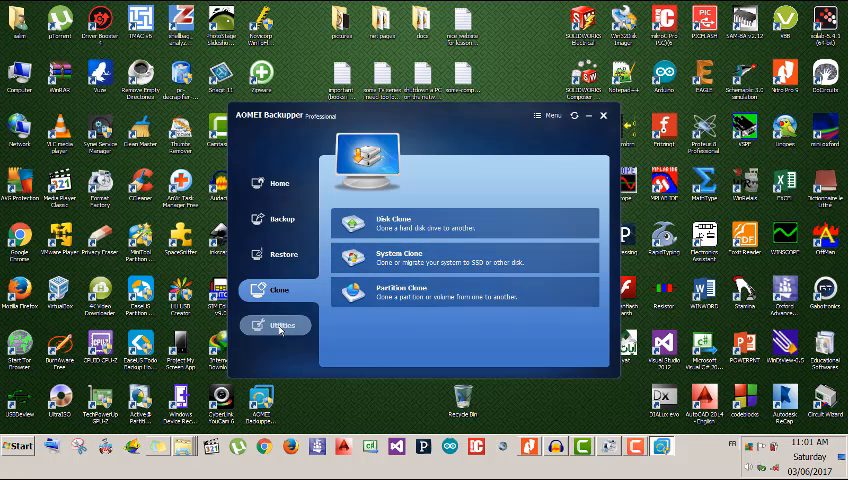
# Browse the Utilities tab's tools for bootable media, image exploring and merging
pyautogui.click(283, 324)
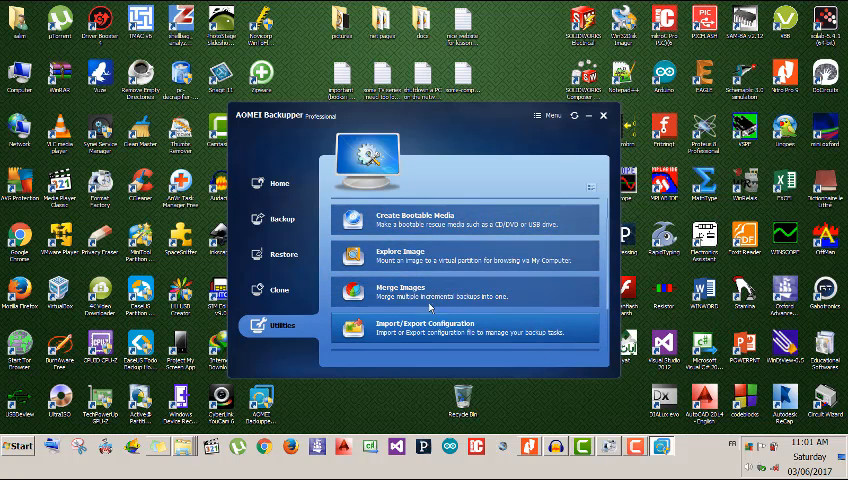
pyautogui.scroll(-3)
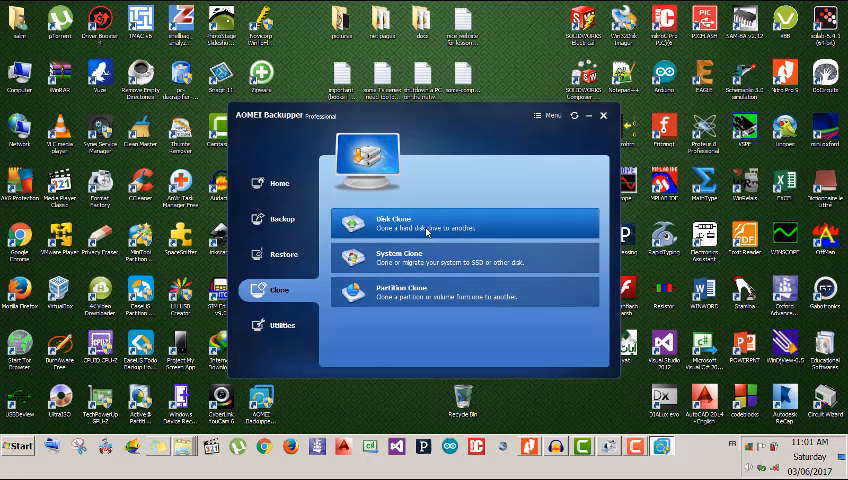
pyautogui.moveTo(378, 300)
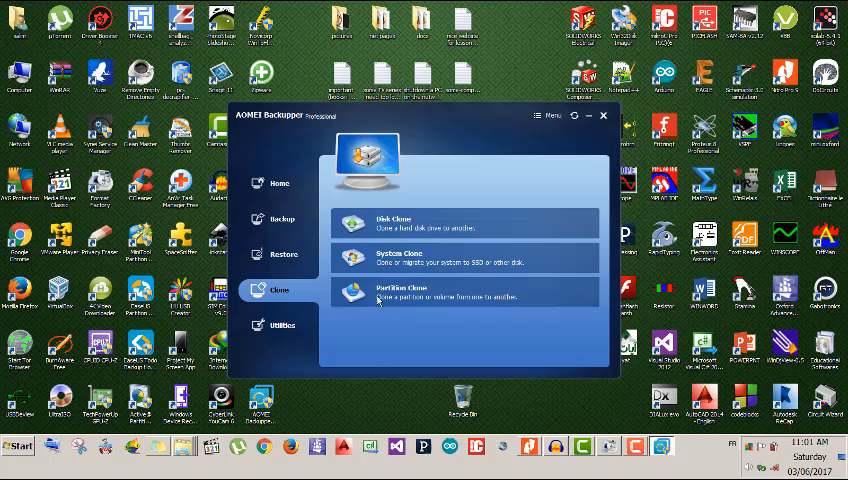